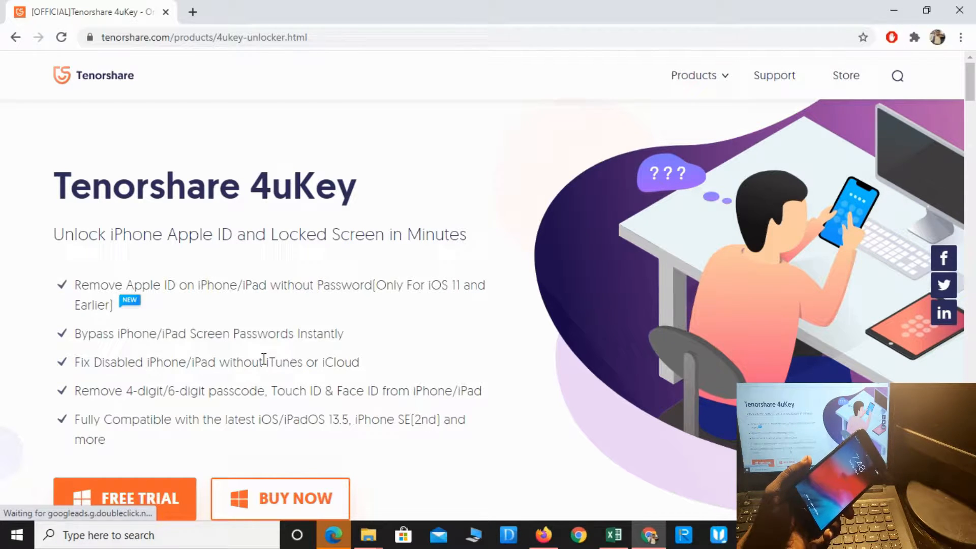
mouse_move(271, 382)
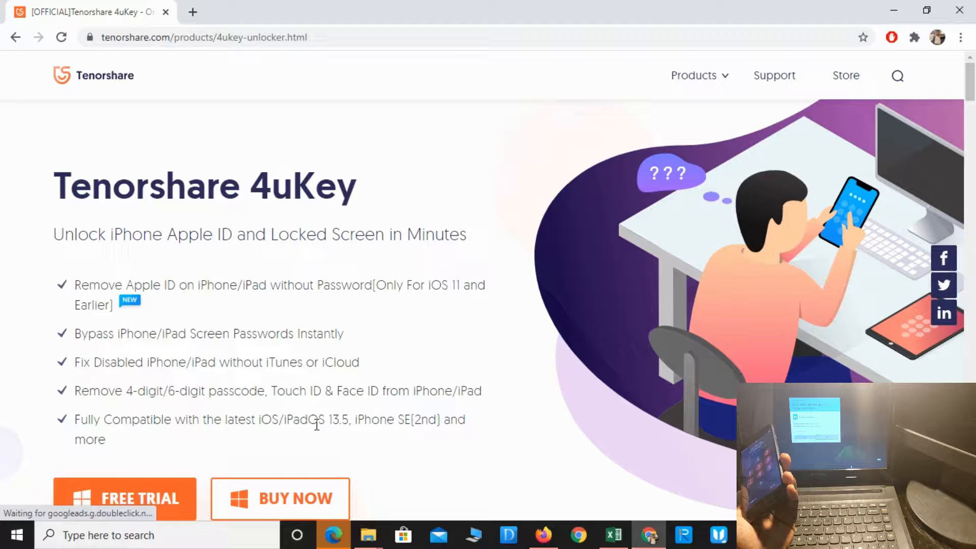
mouse_move(353, 440)
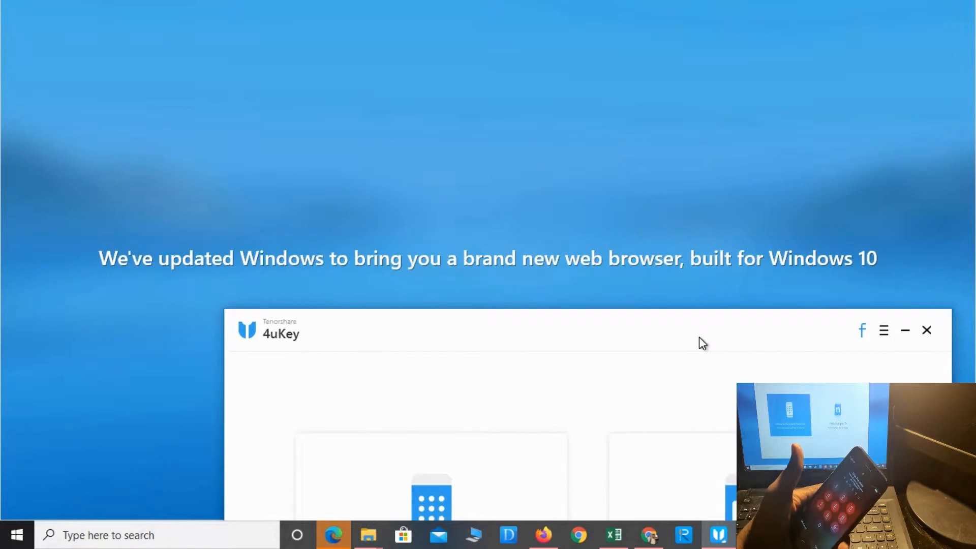
- Bring 4uKey forward and choose Unlock Lock Screen Passcode
click(904, 330)
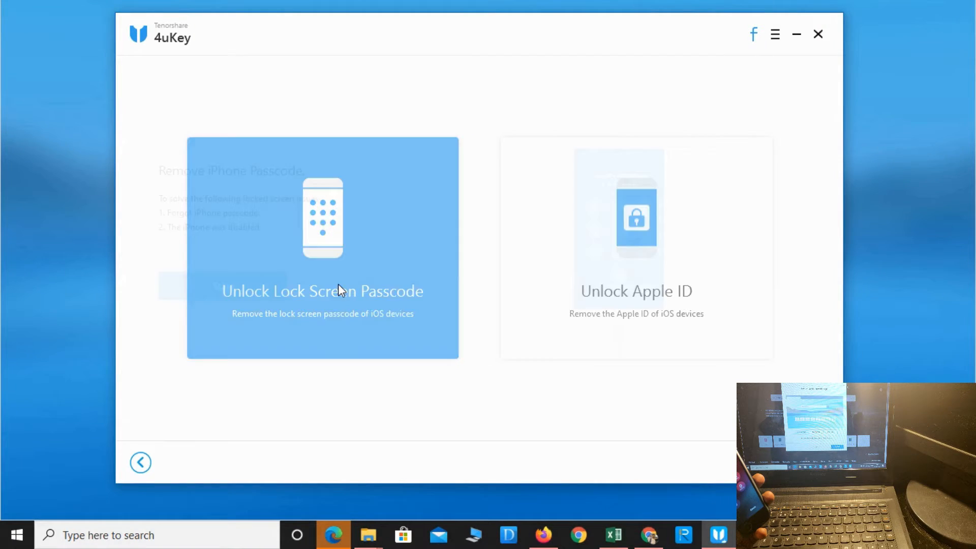
click(322, 290)
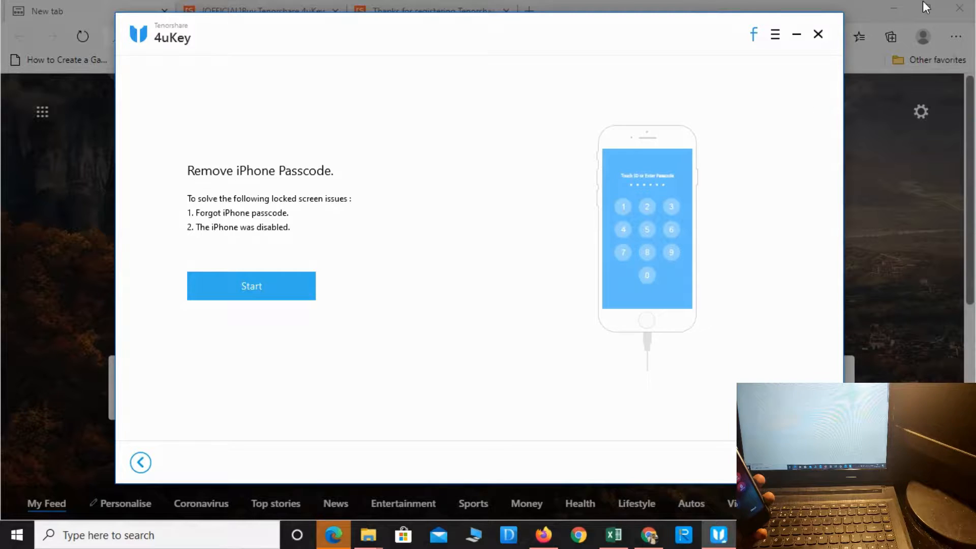
- Get past Edge's welcome walkthrough and close the new tab page setup
click(818, 35)
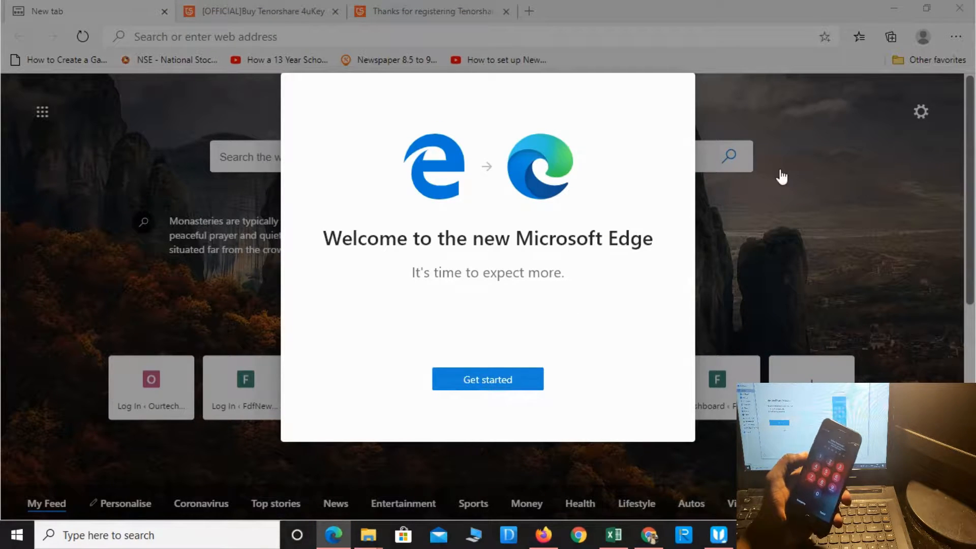
click(488, 379)
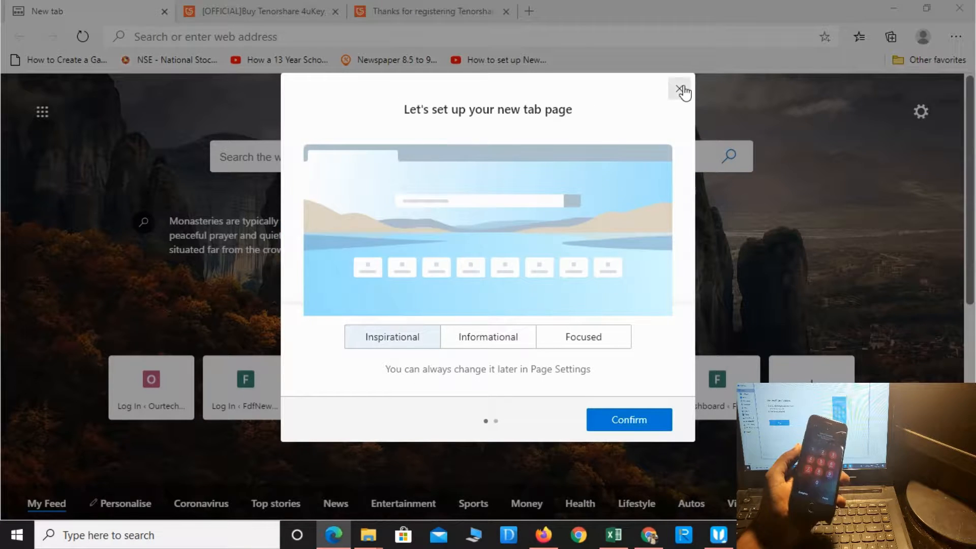
click(680, 91)
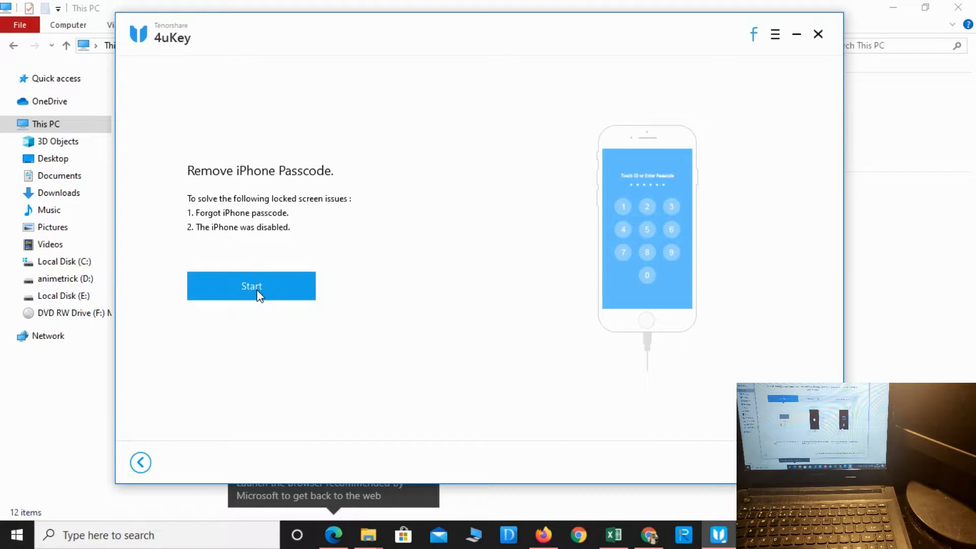
- Start passcode removal and follow the iPhone 7 Recovery Mode instructions
click(250, 286)
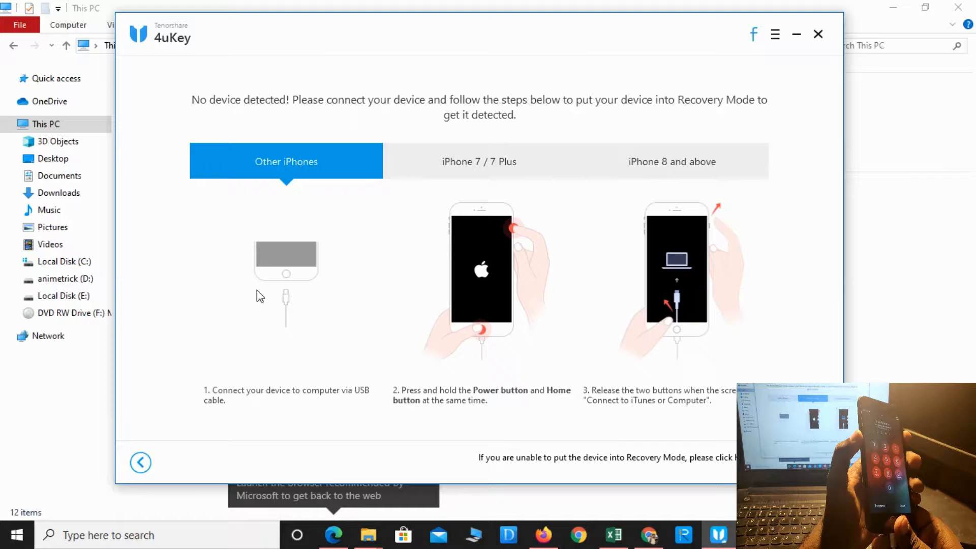
click(479, 161)
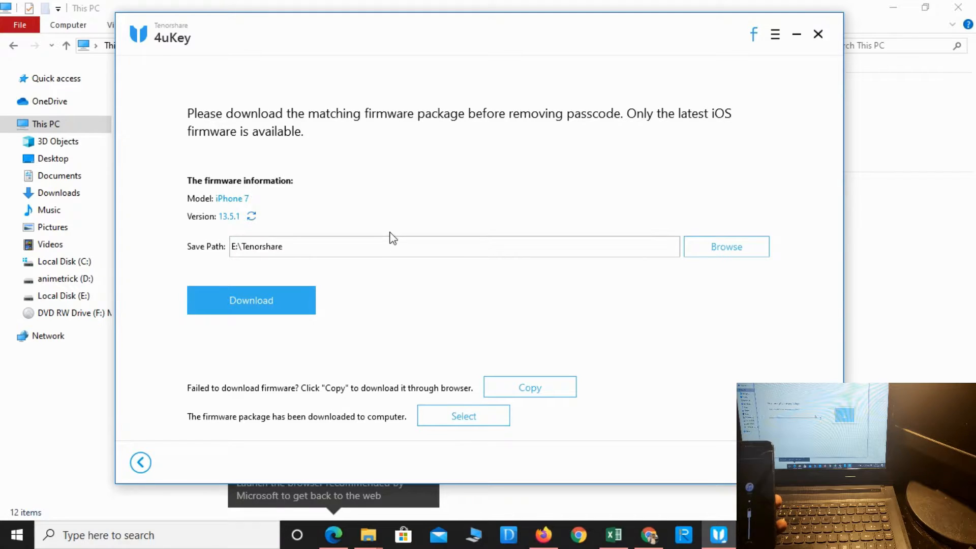
mouse_move(404, 174)
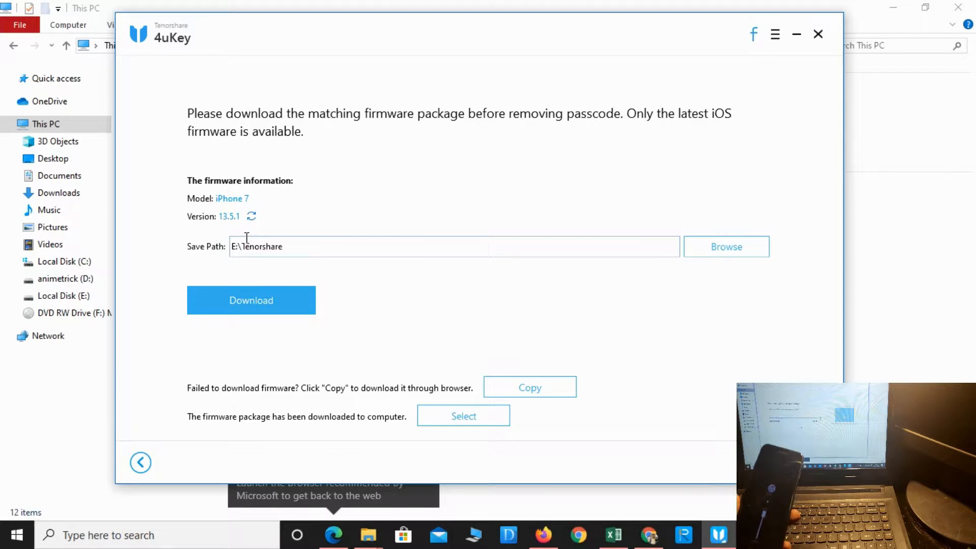
- Download the iOS 13.5.1 firmware package (3.80 GB) to E:\Tenorshare
click(250, 300)
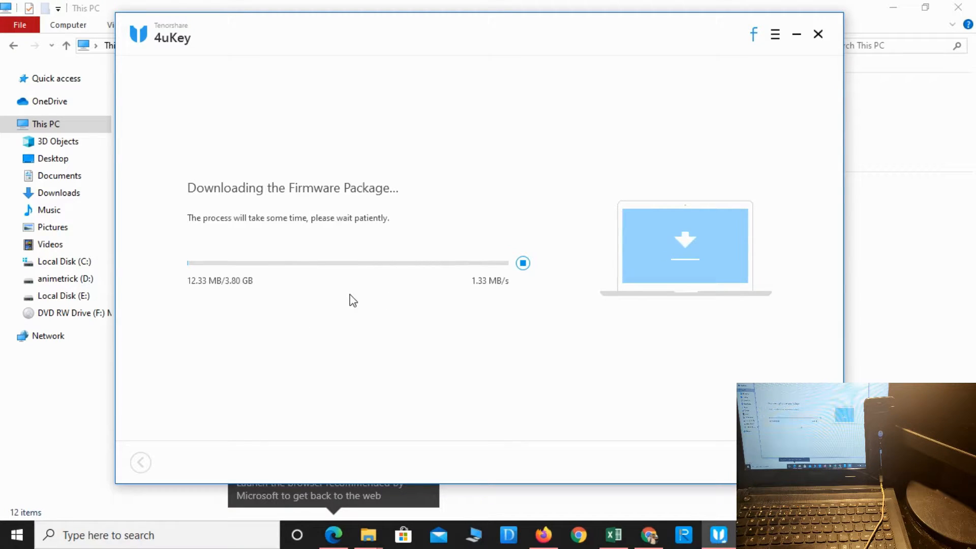
mouse_move(393, 312)
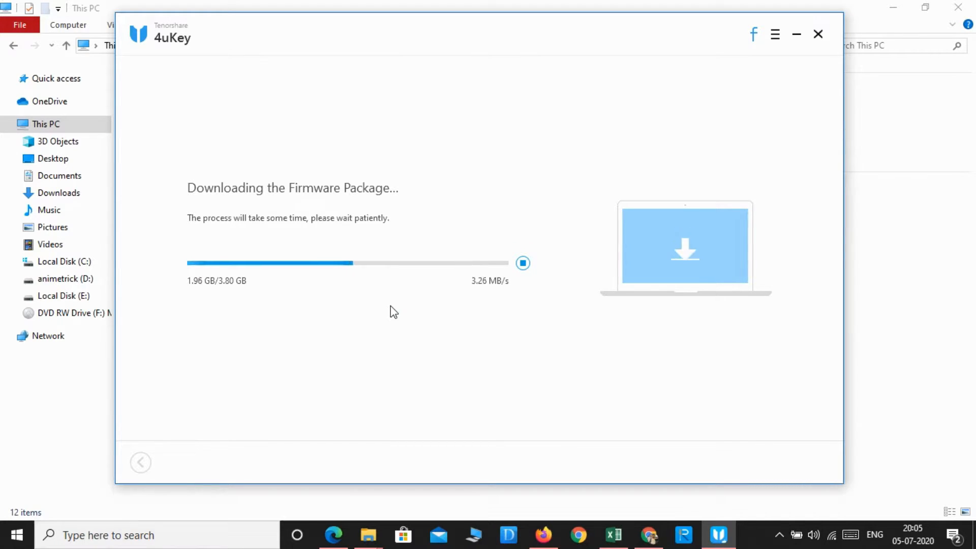
mouse_move(623, 331)
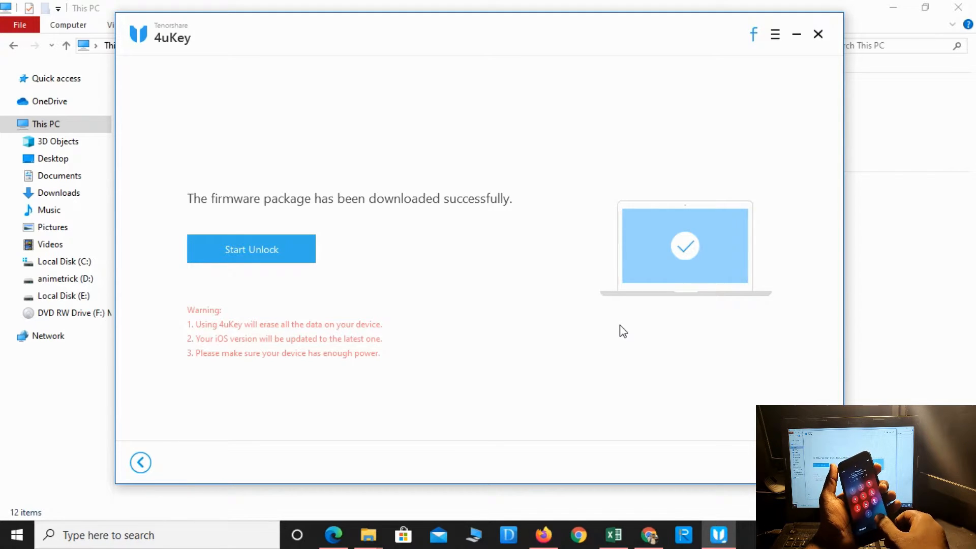
mouse_move(627, 325)
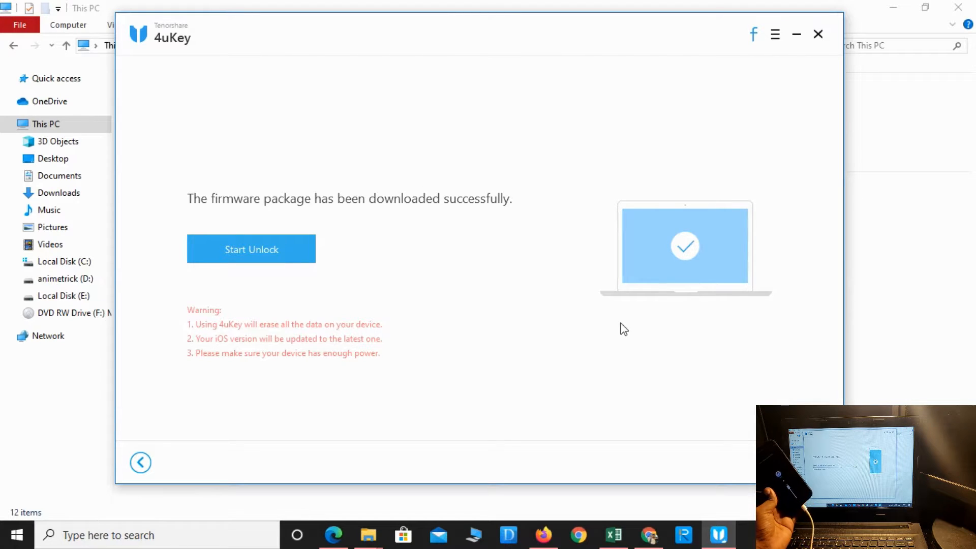
mouse_move(446, 227)
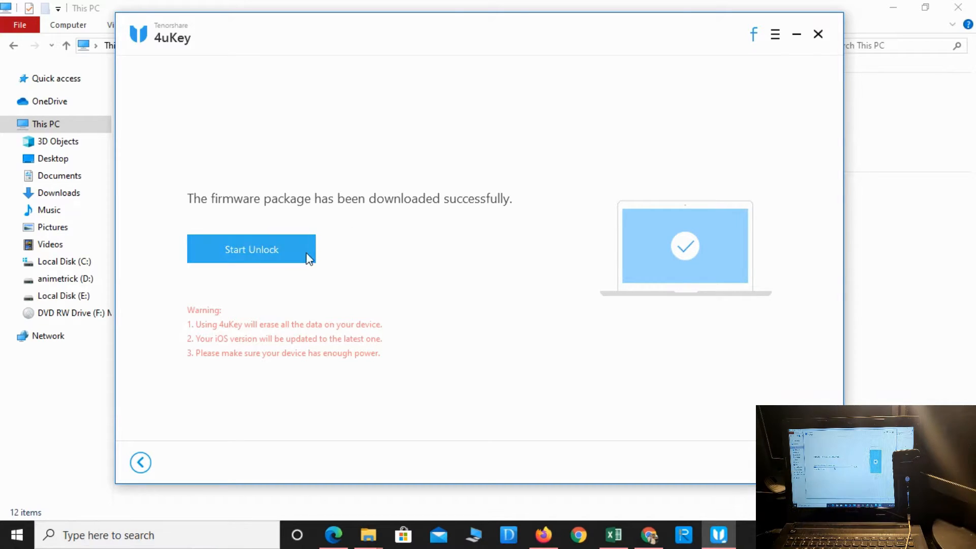
- Start Unlock so 4uKey verifies the firmware and removes the passcode
click(250, 249)
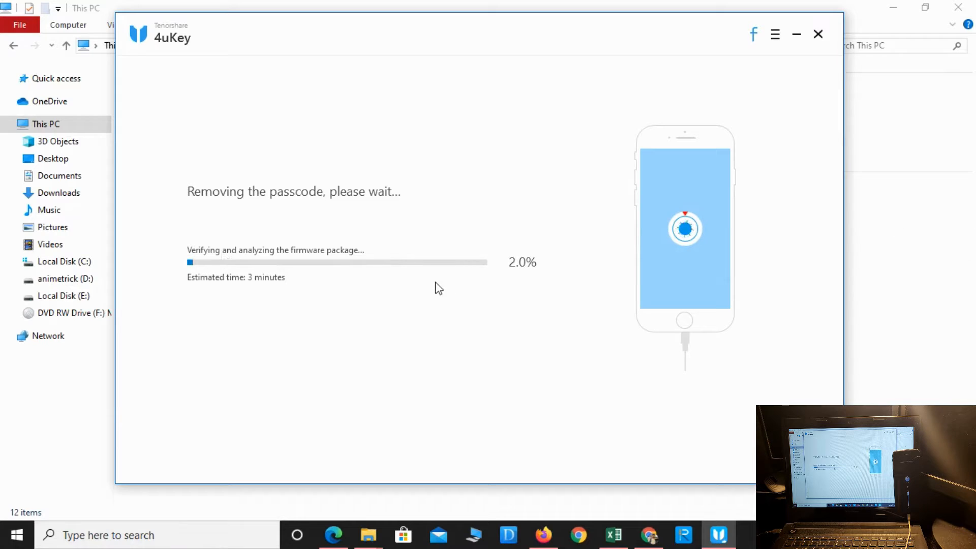
mouse_move(358, 274)
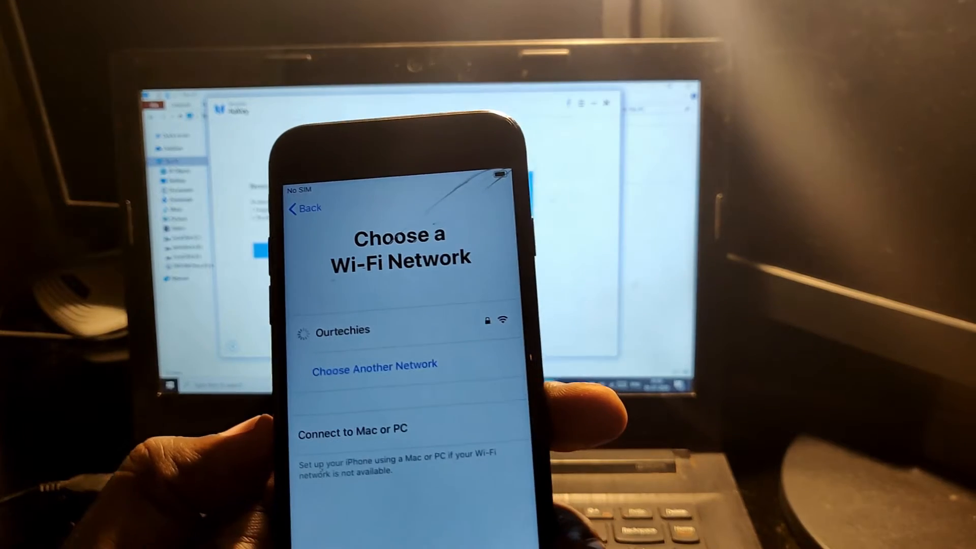
- Connect the iPhone to the Ourtechies Wi-Fi network during setup
click(342, 330)
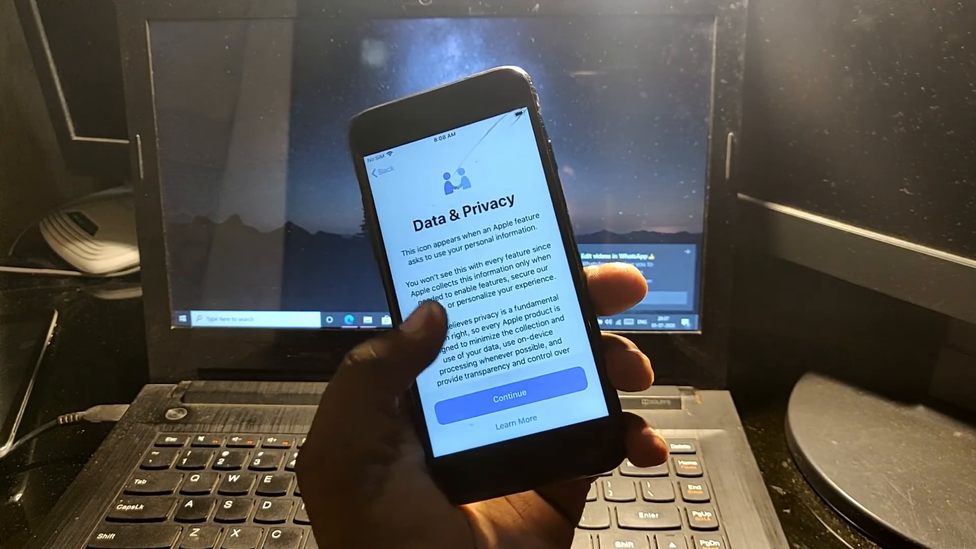
- Accept Data & Privacy, don't transfer apps, and postpone Apple ID setup
click(508, 393)
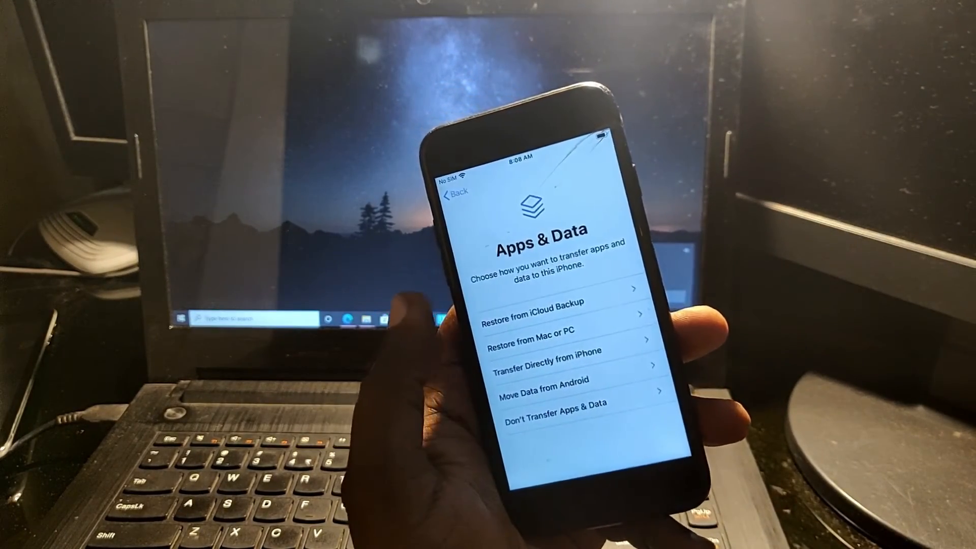
click(536, 303)
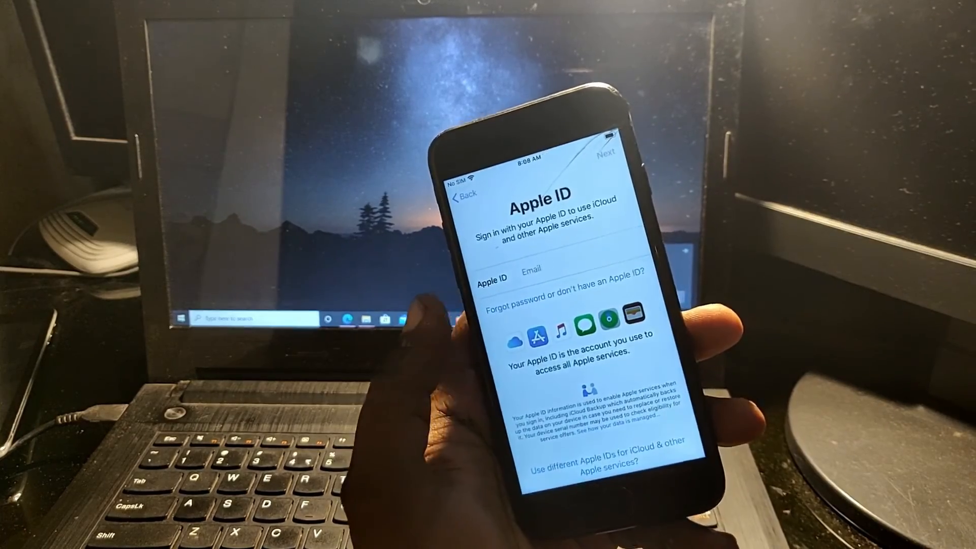
click(548, 268)
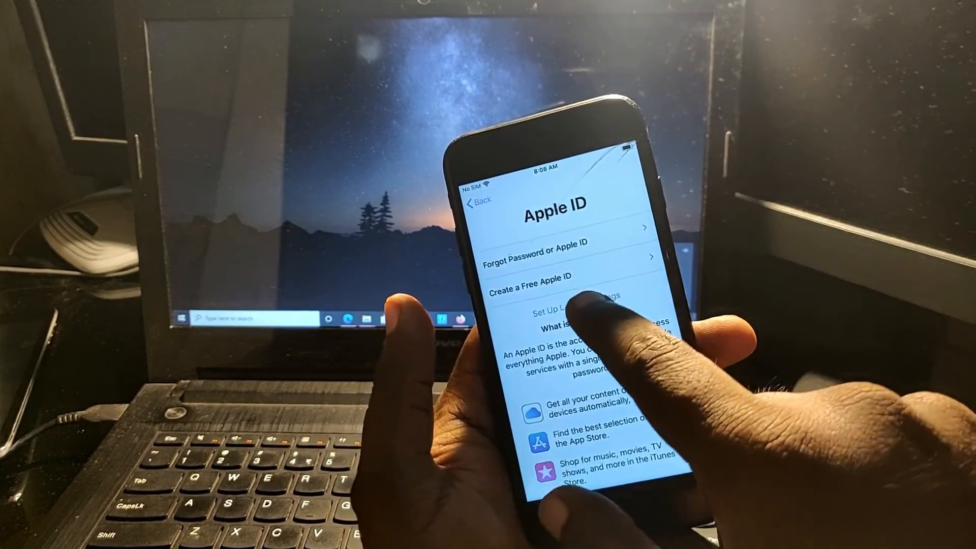
click(577, 296)
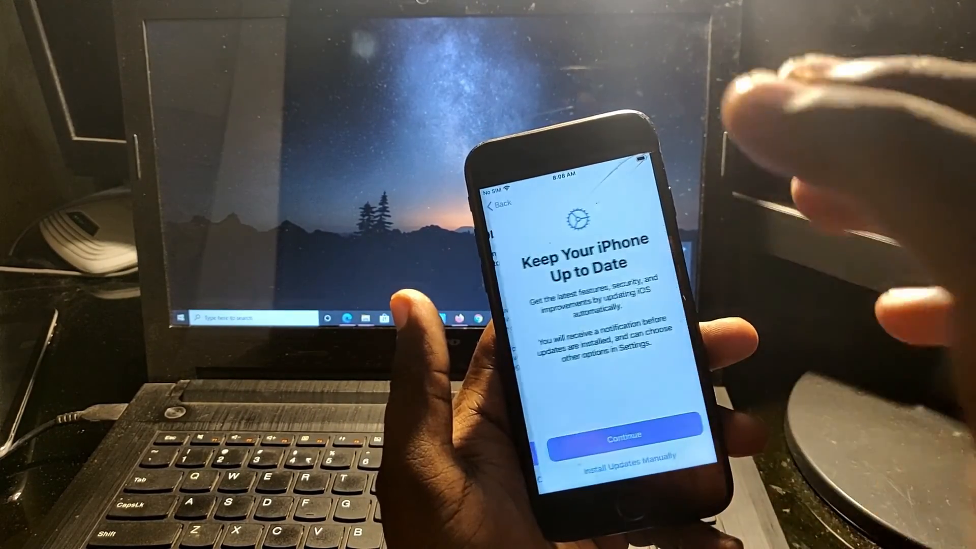
click(616, 433)
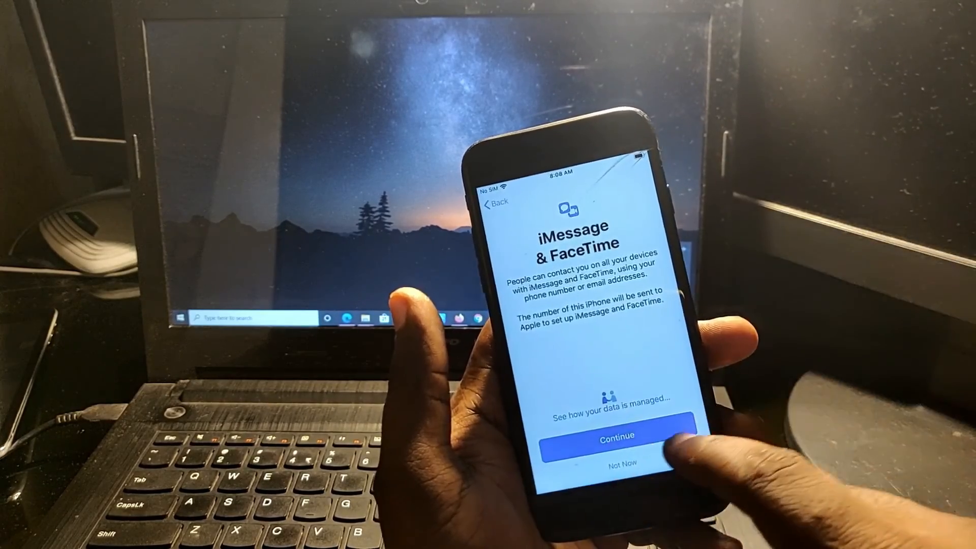